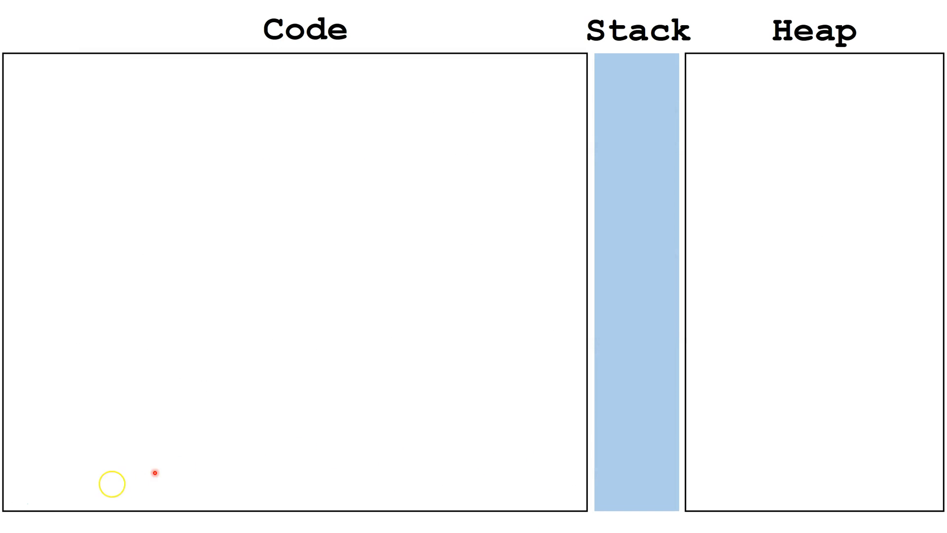
text(ArrayList<String> one = new ArrayList<String>();)
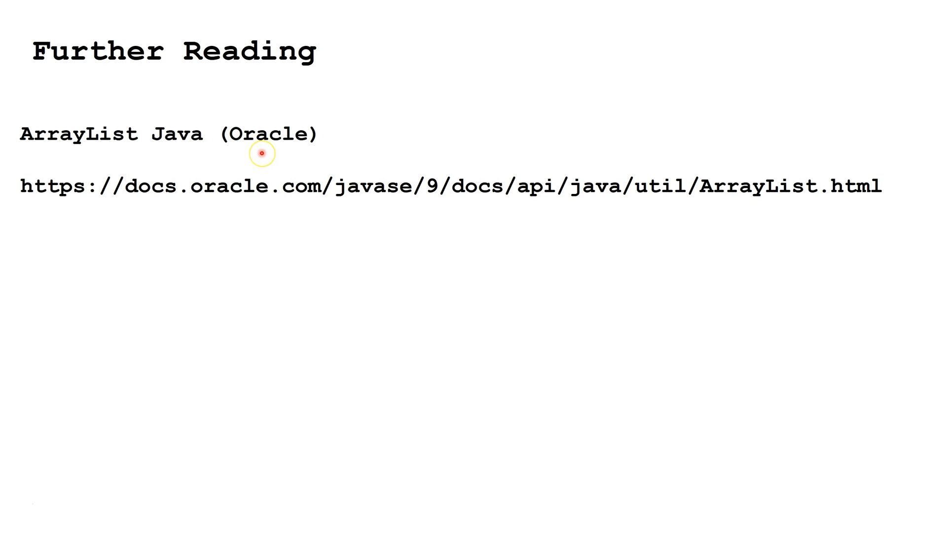
mouse_move(361, 303)
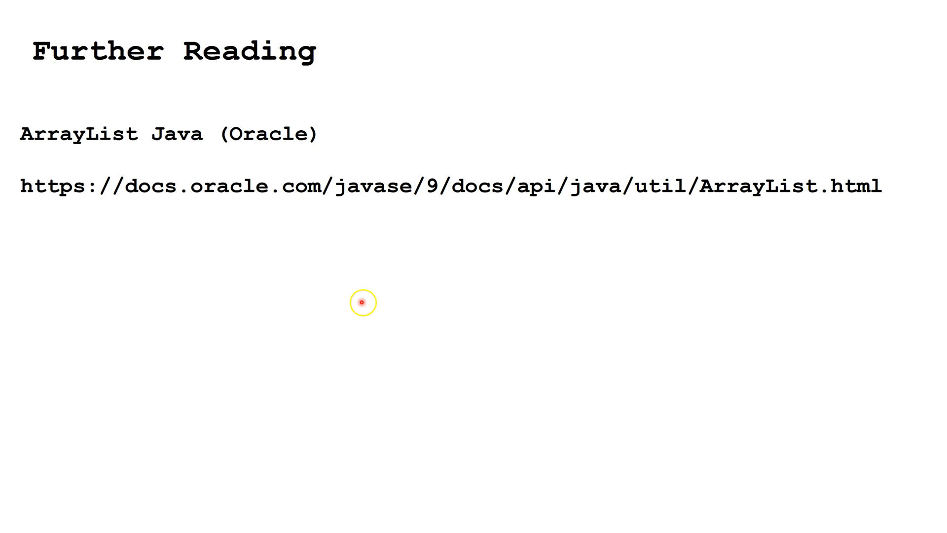
mouse_move(213, 311)
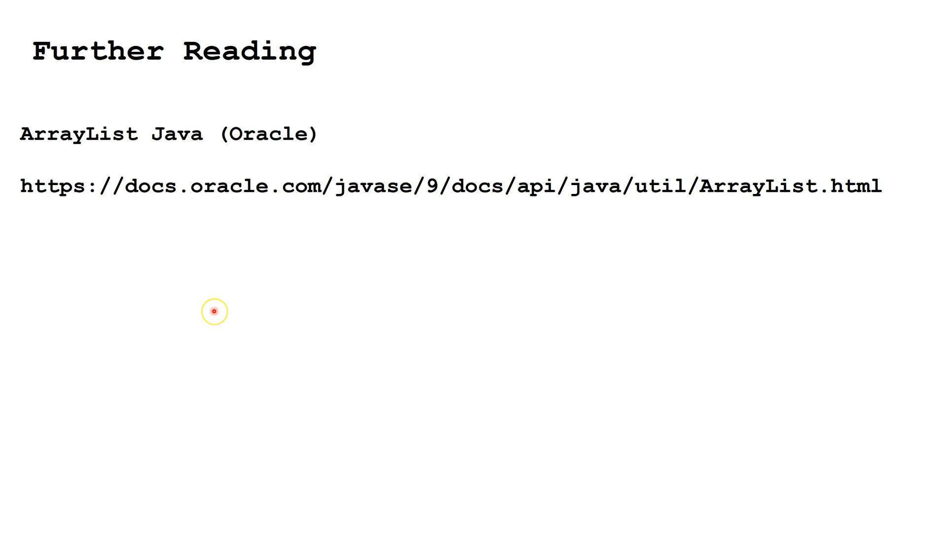